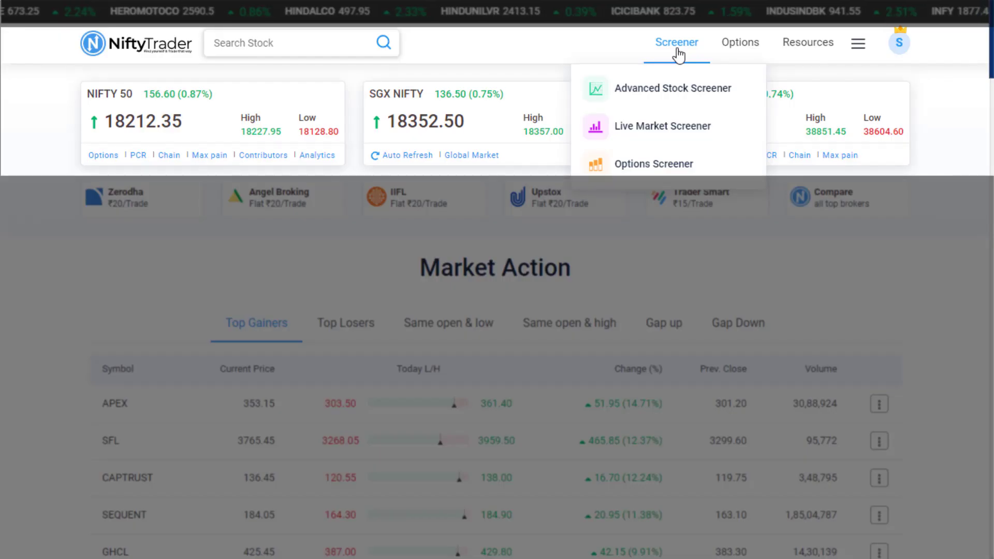
Apply Gap Up, Higher High Higher Low and 20 Day Range (Up) filters to the Live Market Screener
click(663, 126)
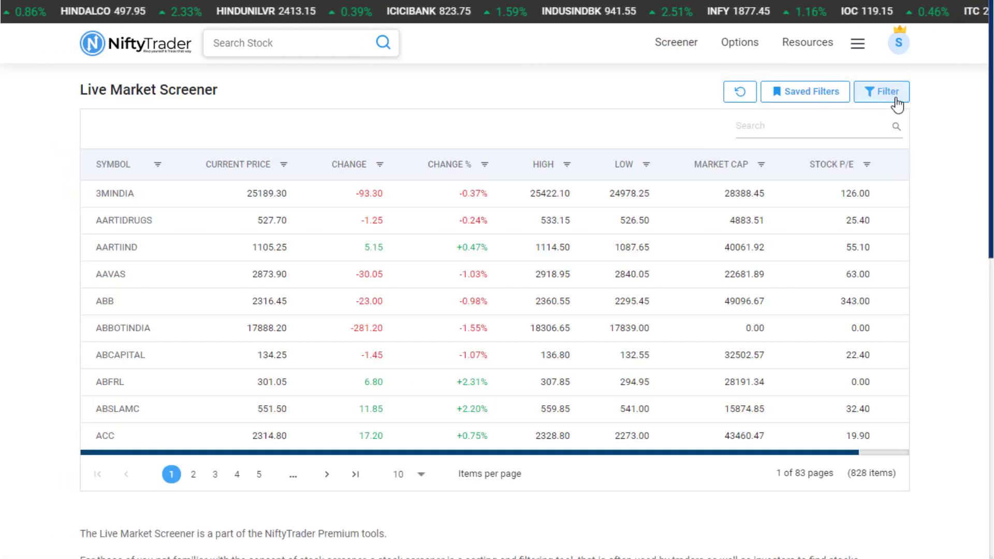
click(883, 92)
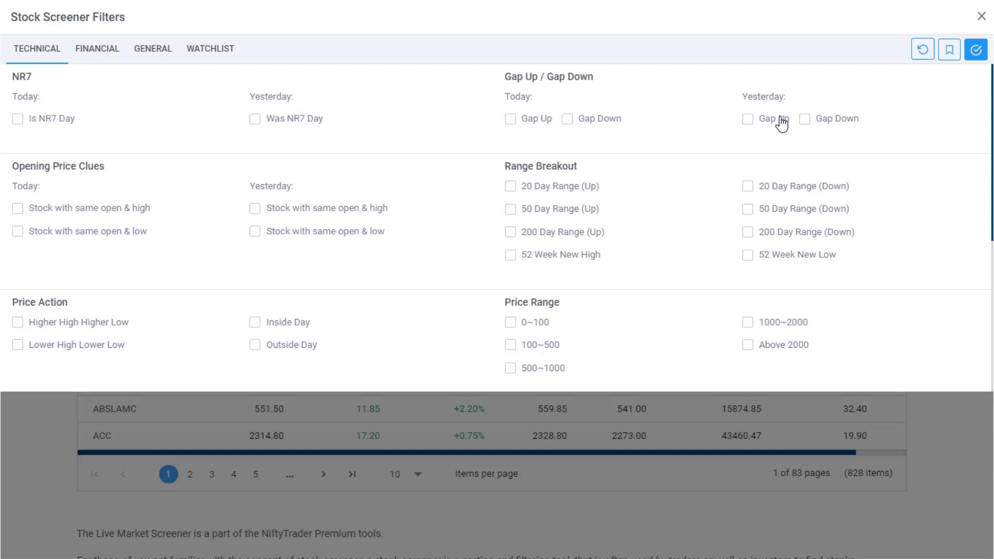
click(510, 119)
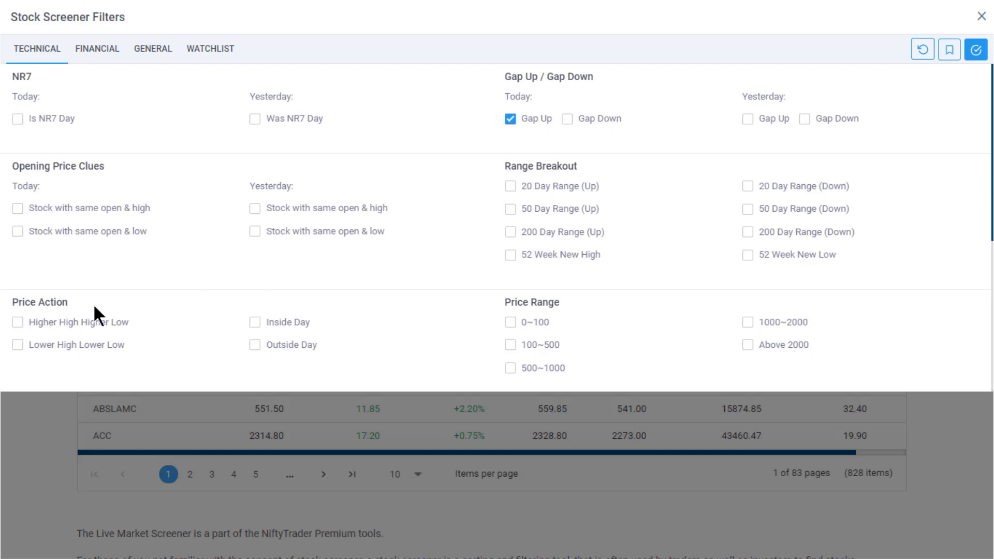
click(17, 324)
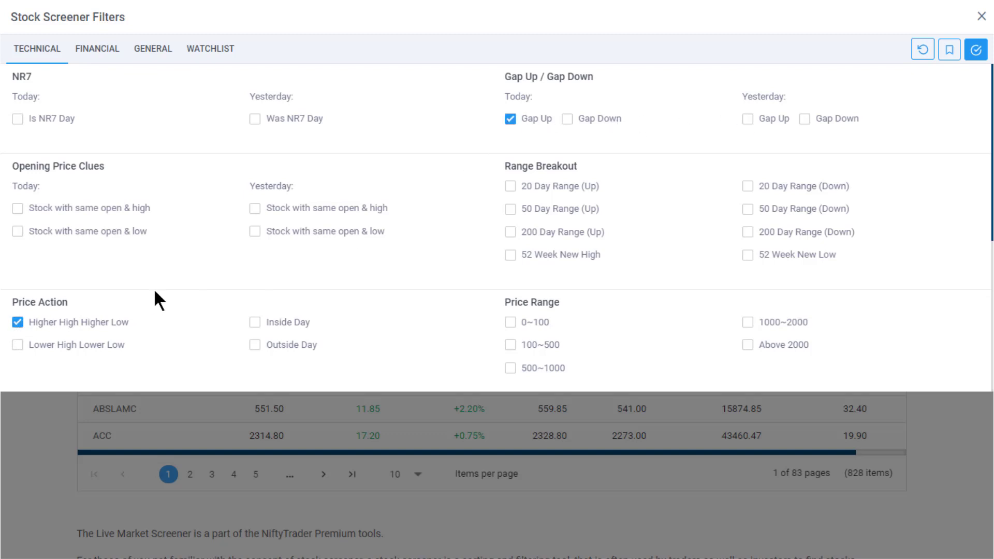
scroll(down, 3)
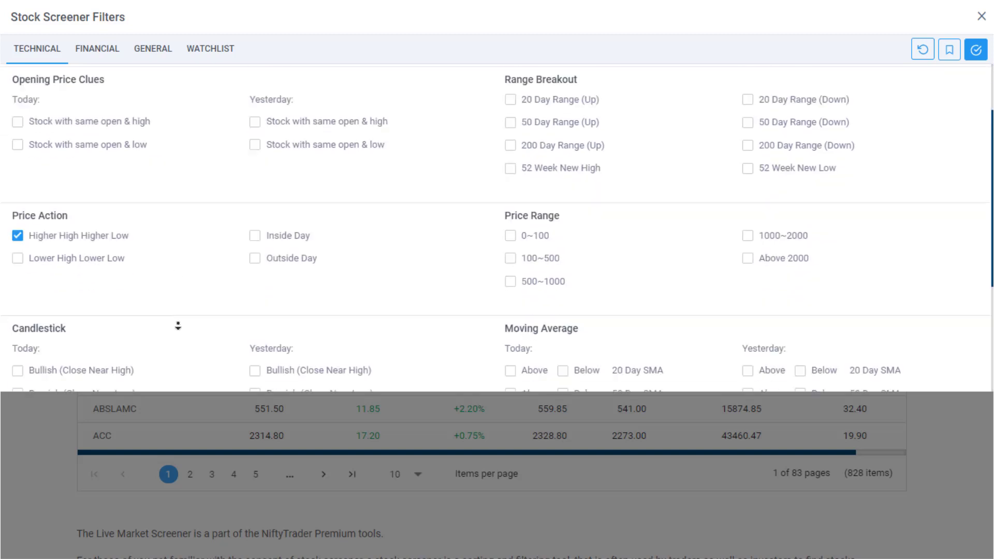
scroll(down, 3)
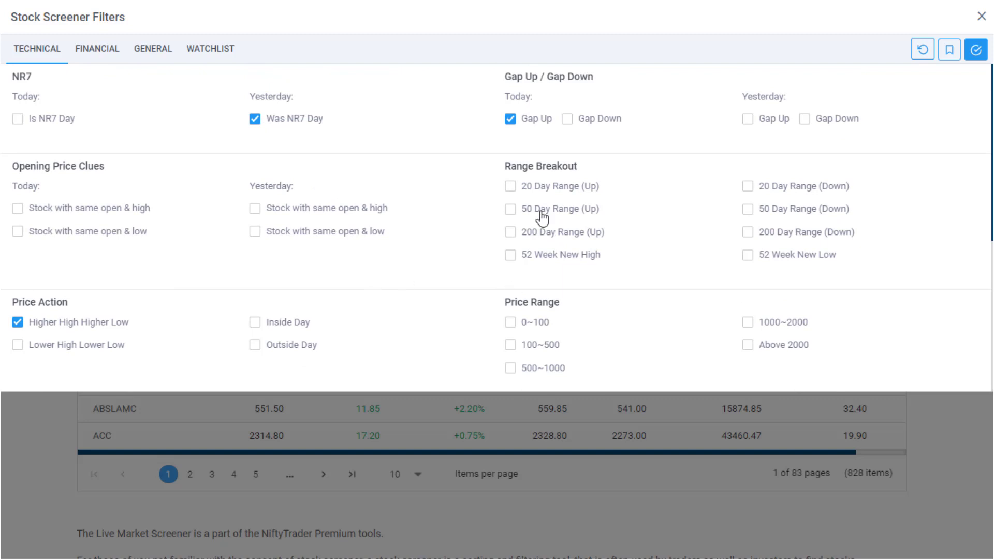
click(510, 186)
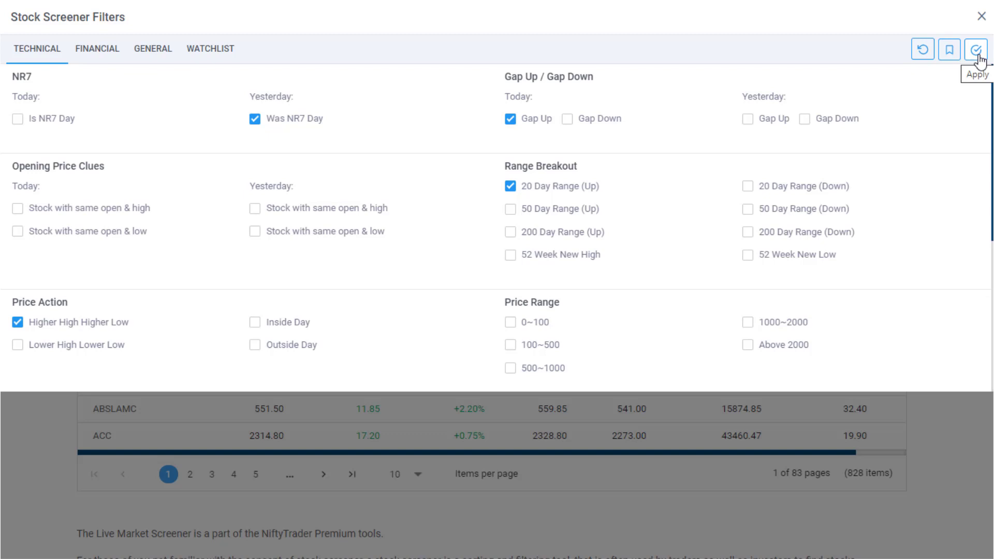
click(963, 50)
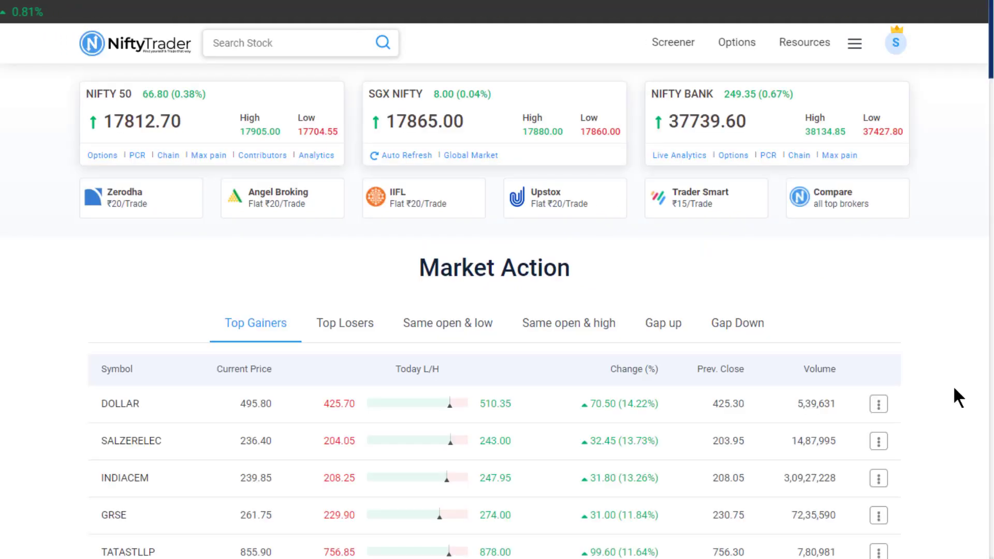
Reopen the Live Market Screener from the Screener menu and show its unticked Filter panel
click(673, 42)
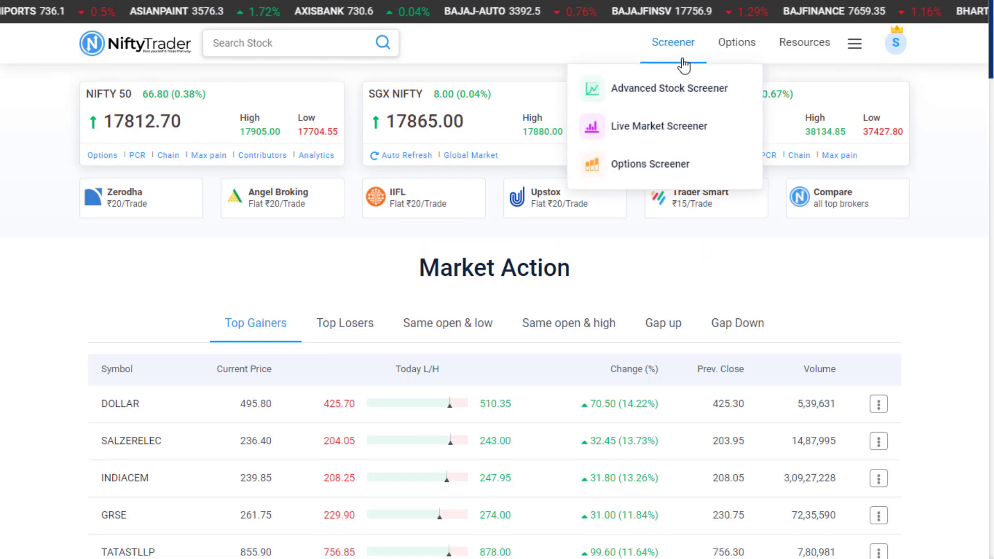
mouse_move(659, 120)
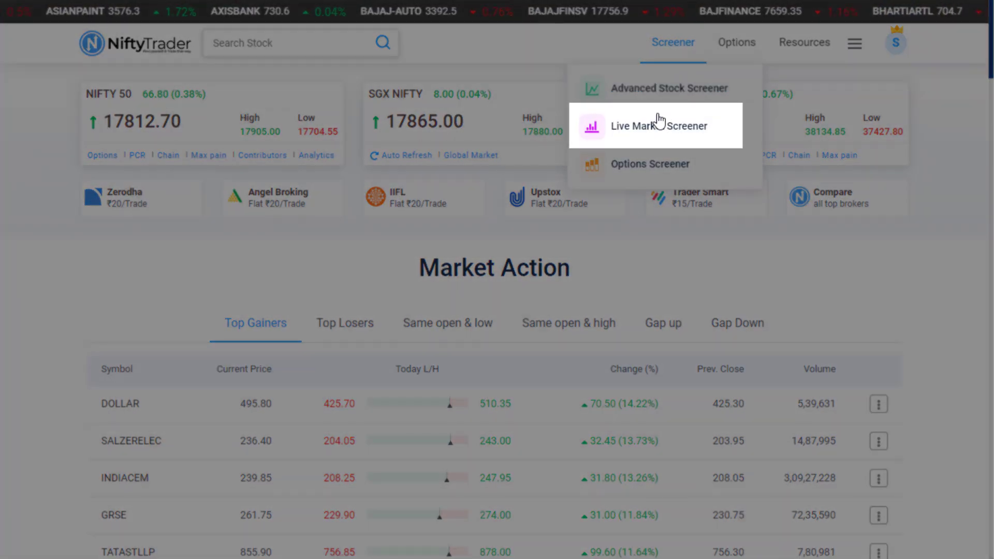
click(659, 126)
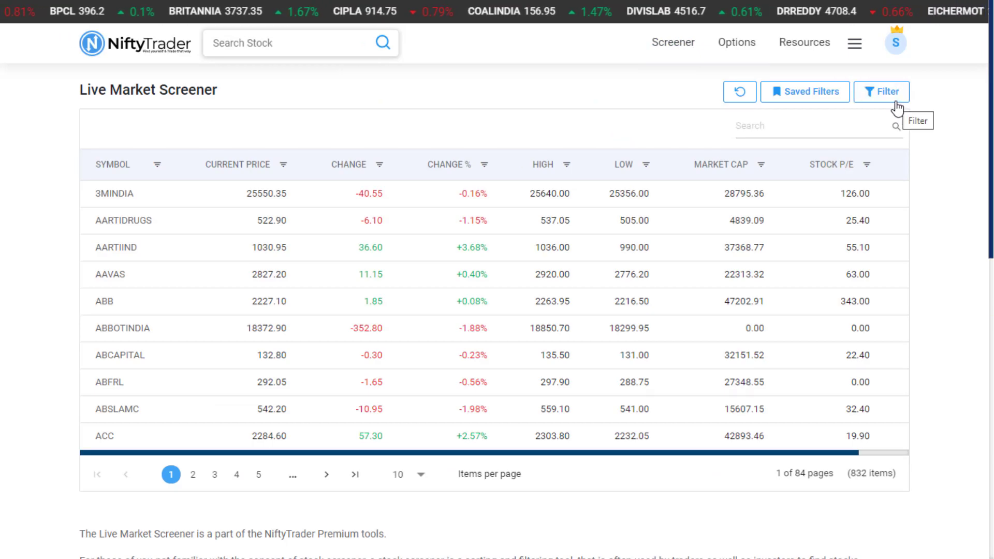
click(882, 93)
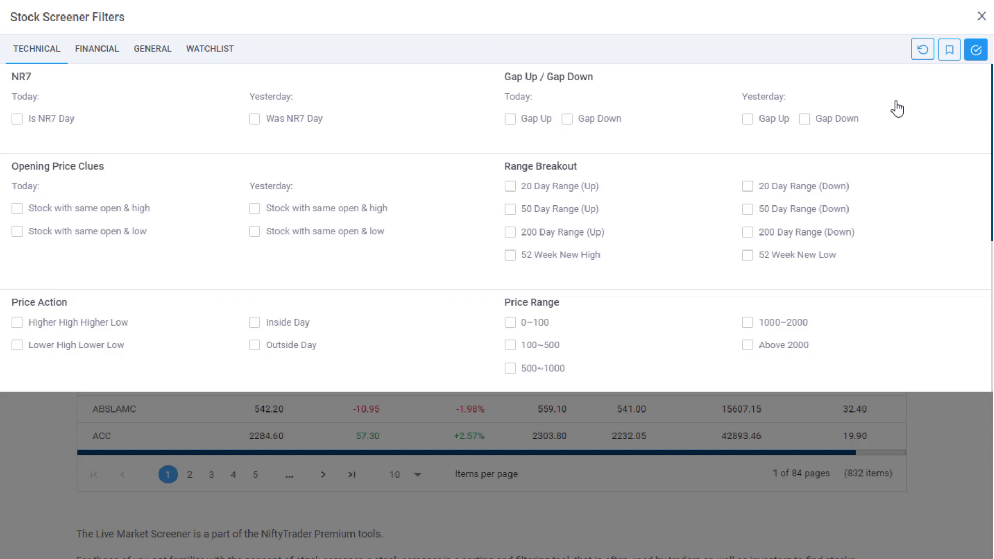
mouse_move(43, 63)
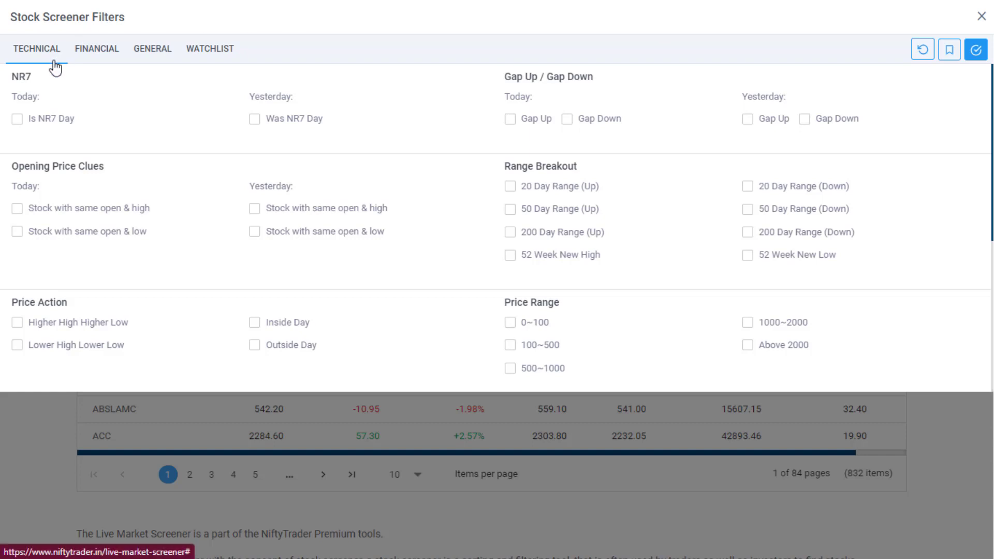
mouse_move(38, 89)
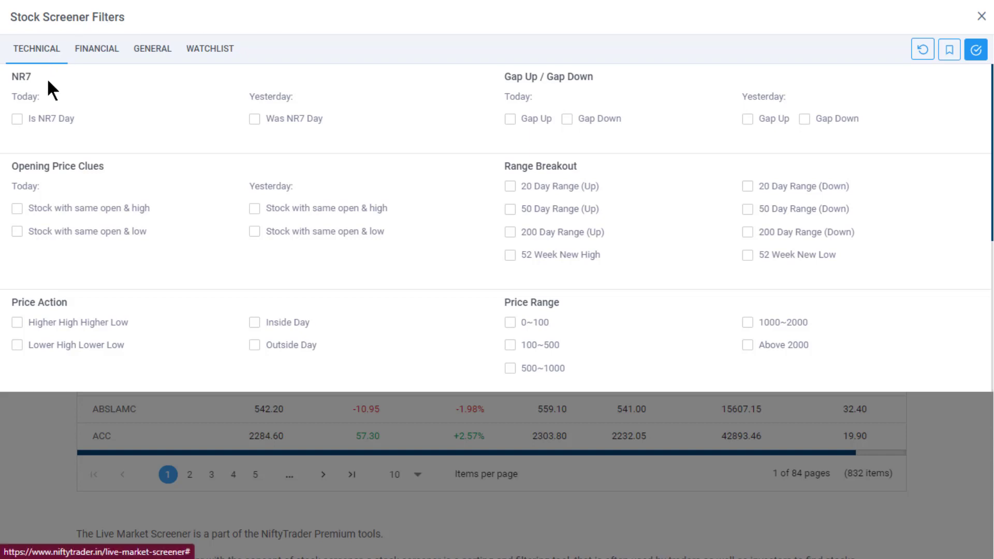
Tick and untick Is NR7 Day, then view the FINANCIAL criteria like market cap and dividend yield
click(15, 118)
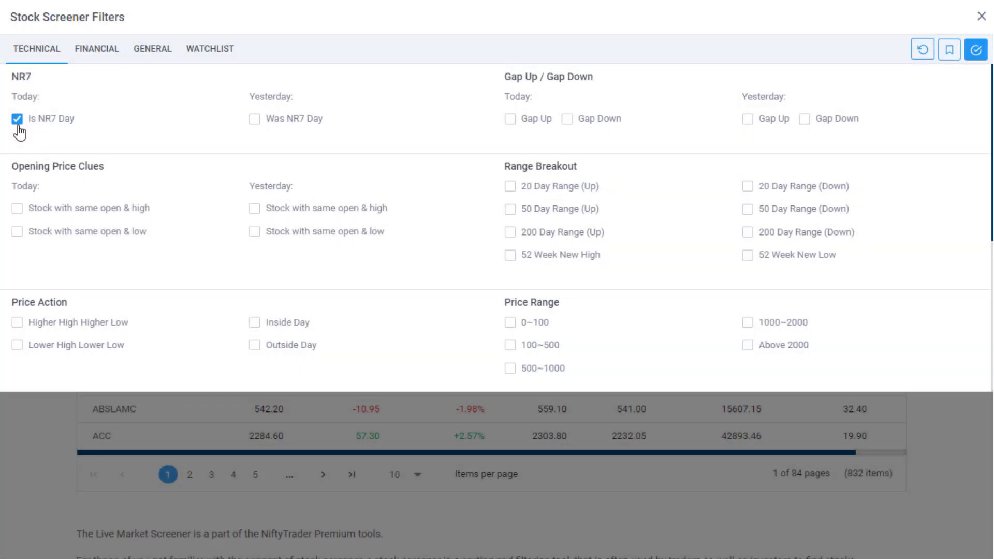
click(17, 119)
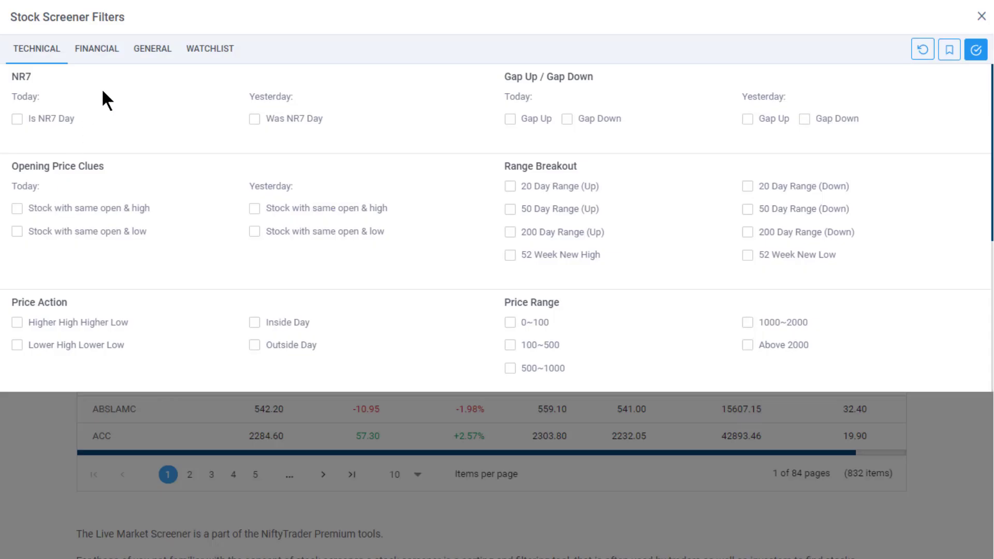
click(96, 48)
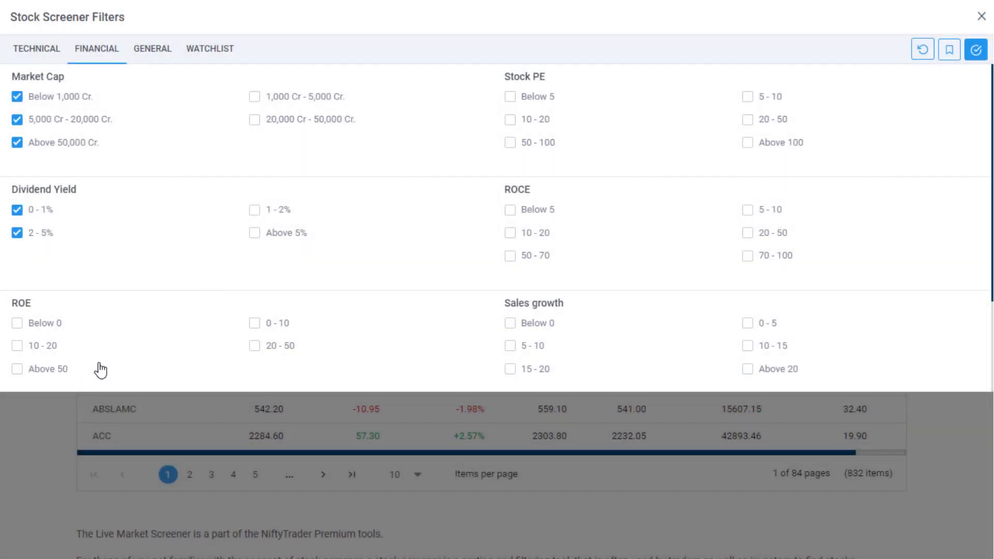
Tick FnO Stocks, browse the Industry list, tick Watch List 1, then return to Technical
click(151, 49)
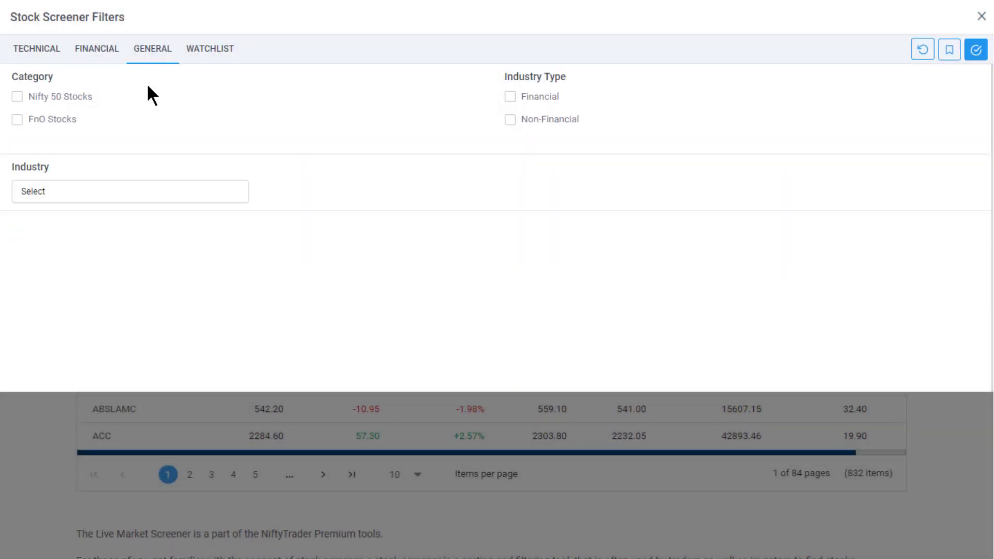
click(14, 120)
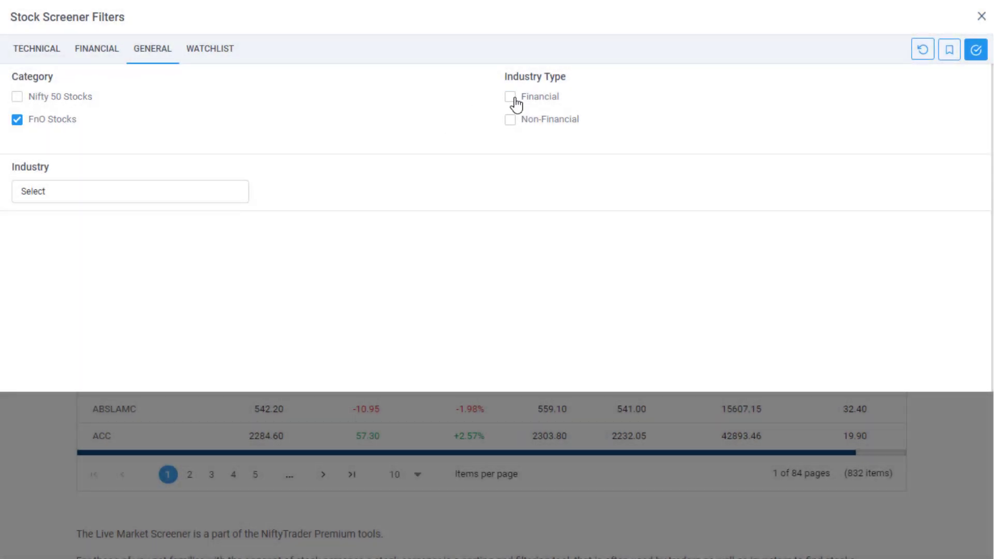
click(130, 191)
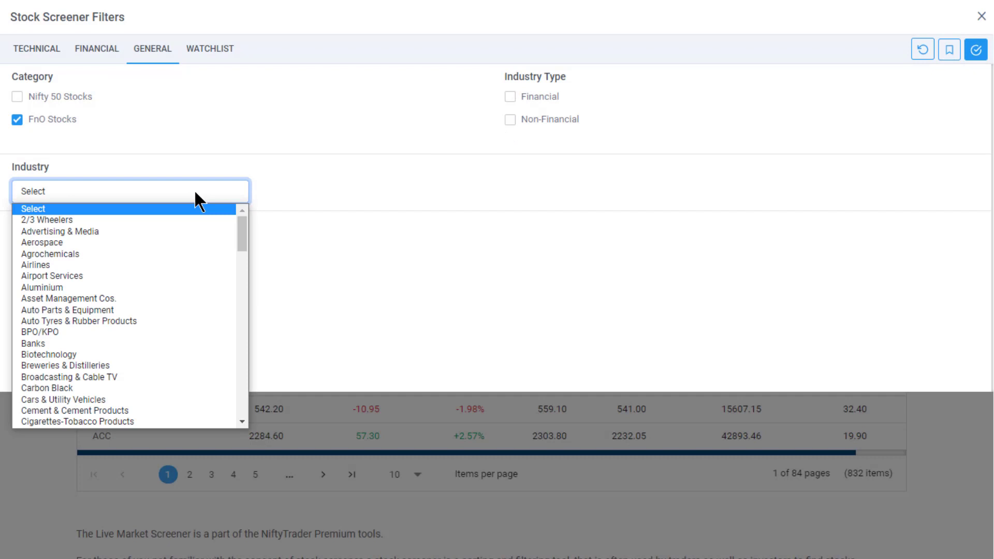
click(210, 48)
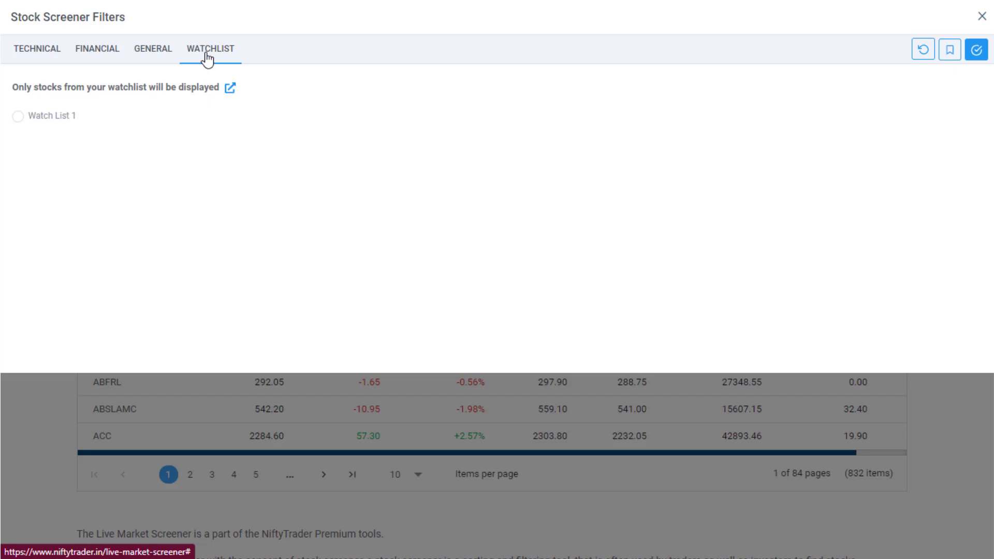
click(17, 116)
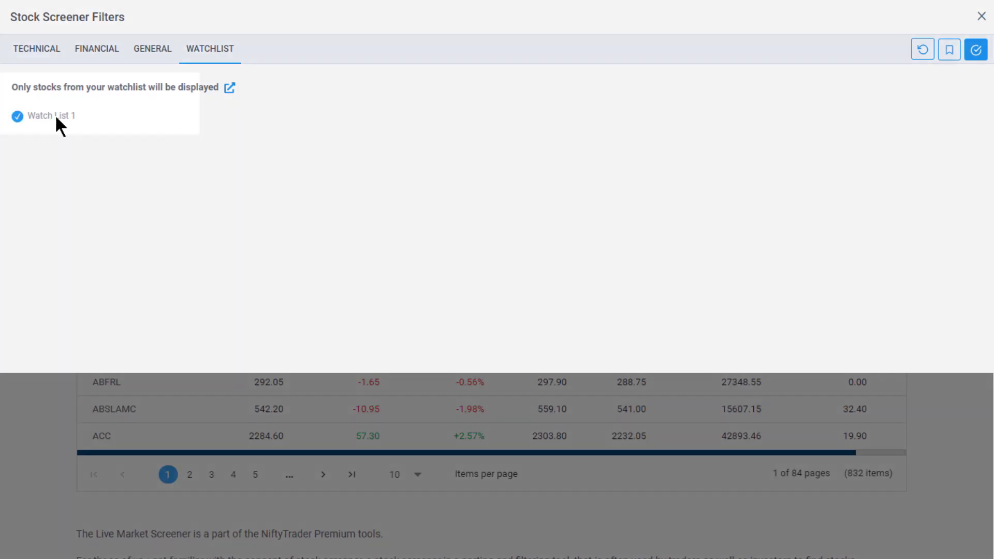
click(980, 50)
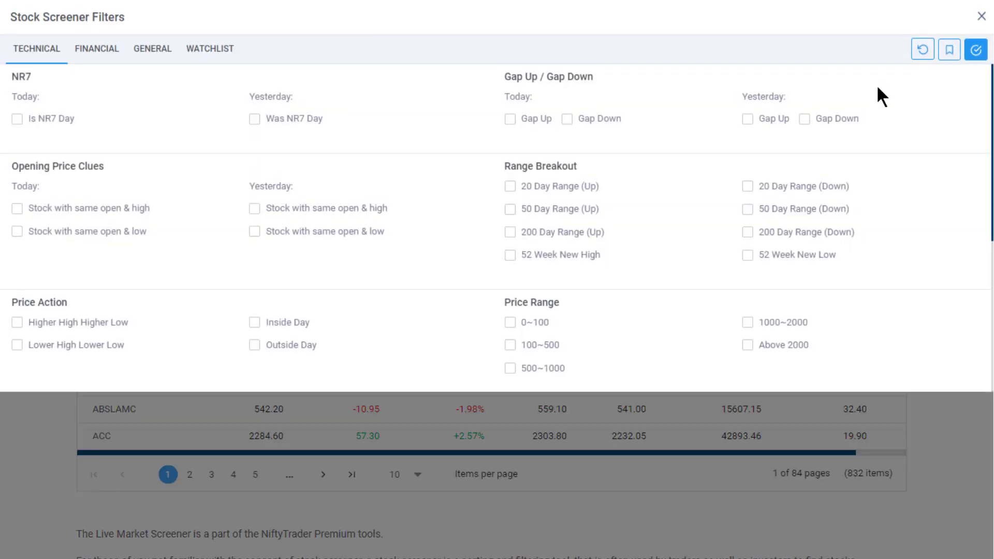
mouse_move(197, 132)
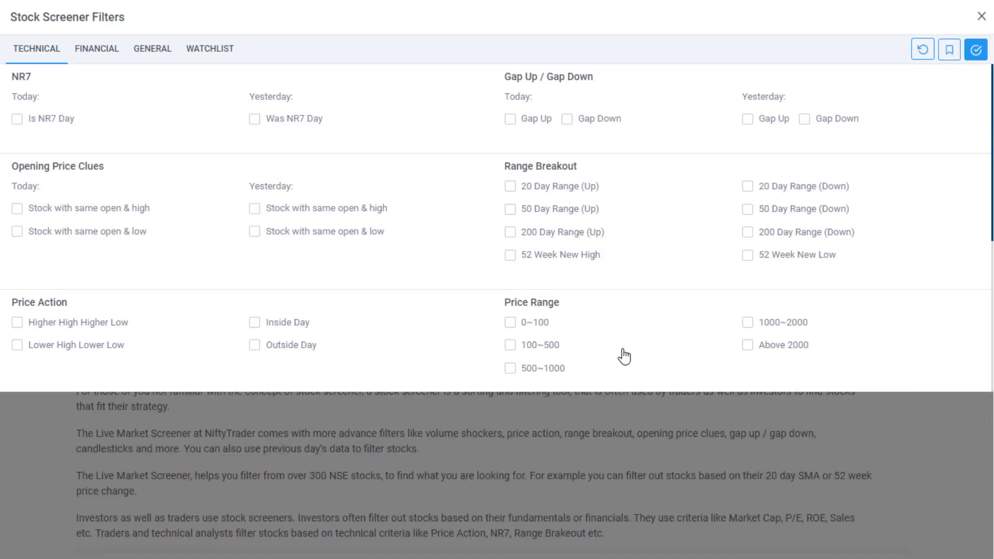
Apply 'Stock with same open & low' (Today) and '20 Day Range (Up)', showing 21 stocks
click(14, 232)
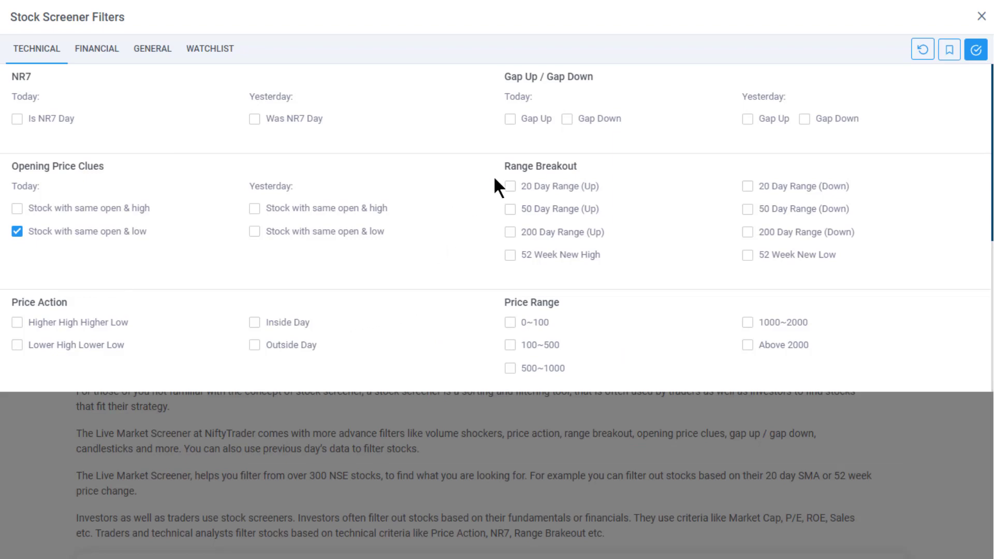
click(510, 186)
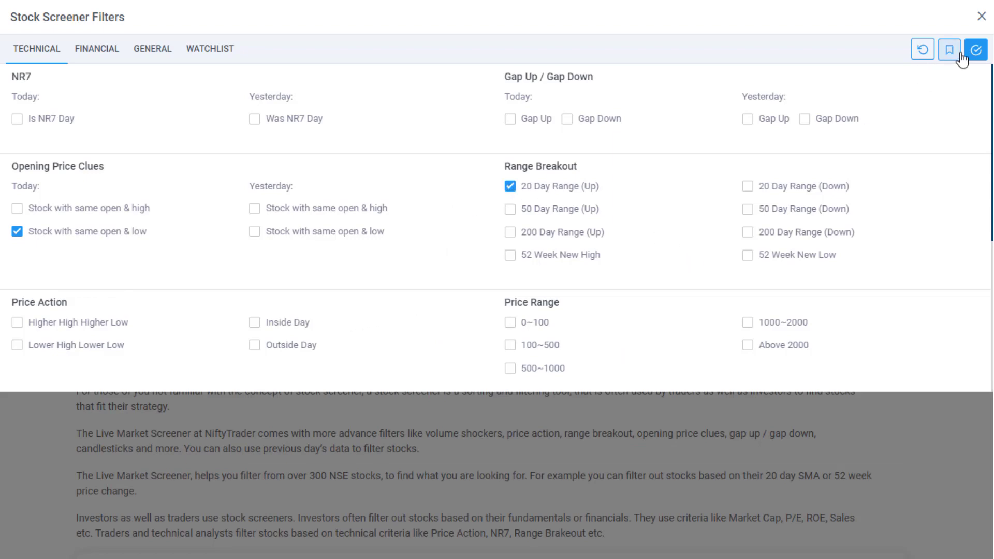
click(976, 47)
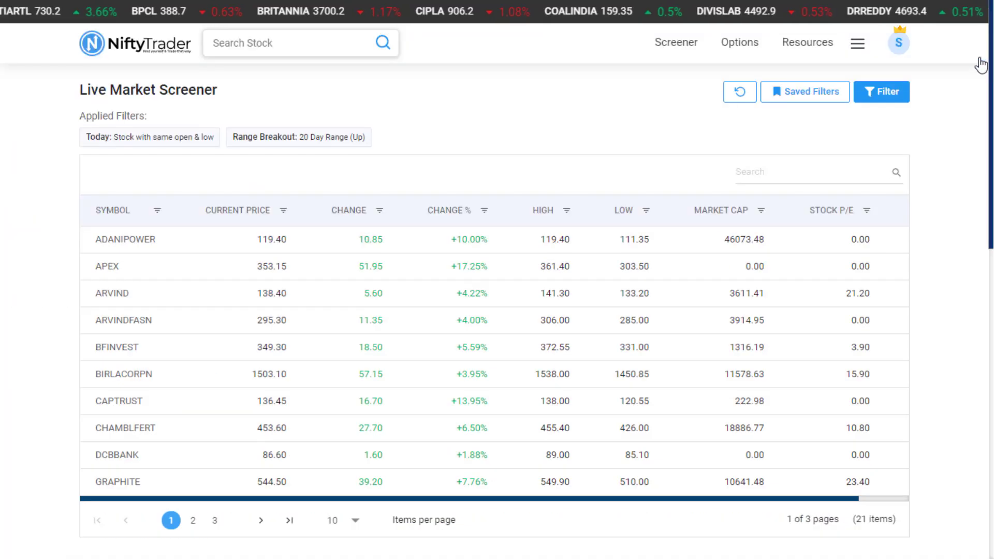
Save the current screener filter set under the name 'Range'
click(882, 92)
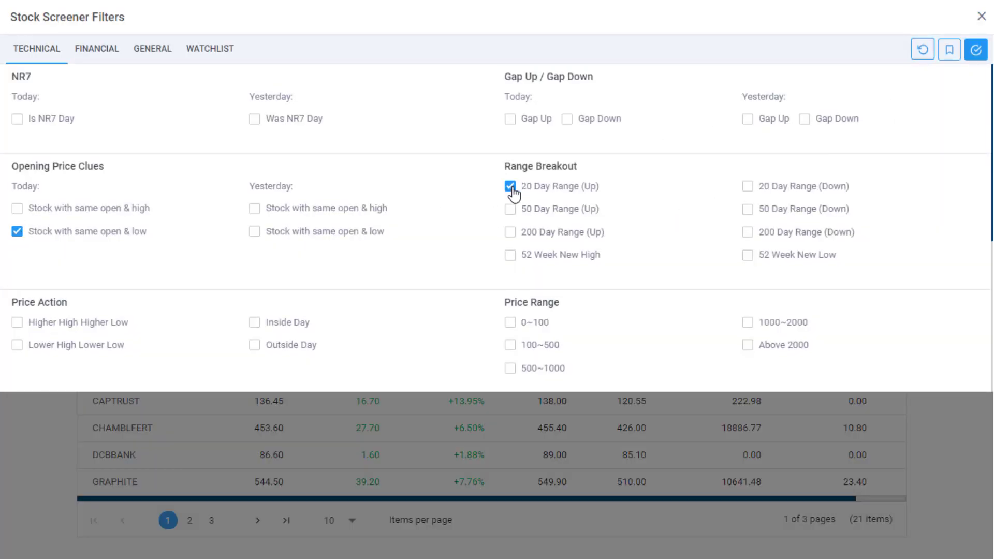
click(950, 49)
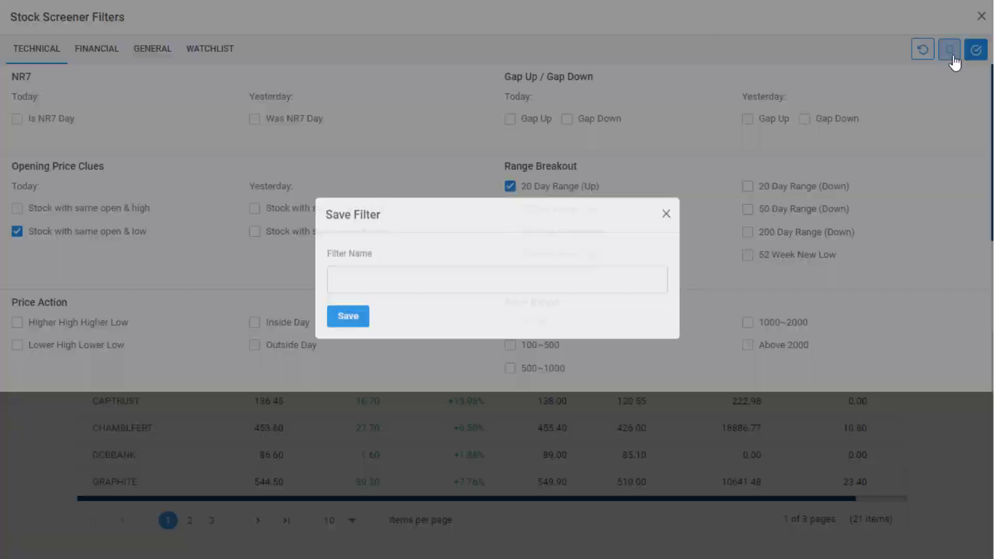
text(R)
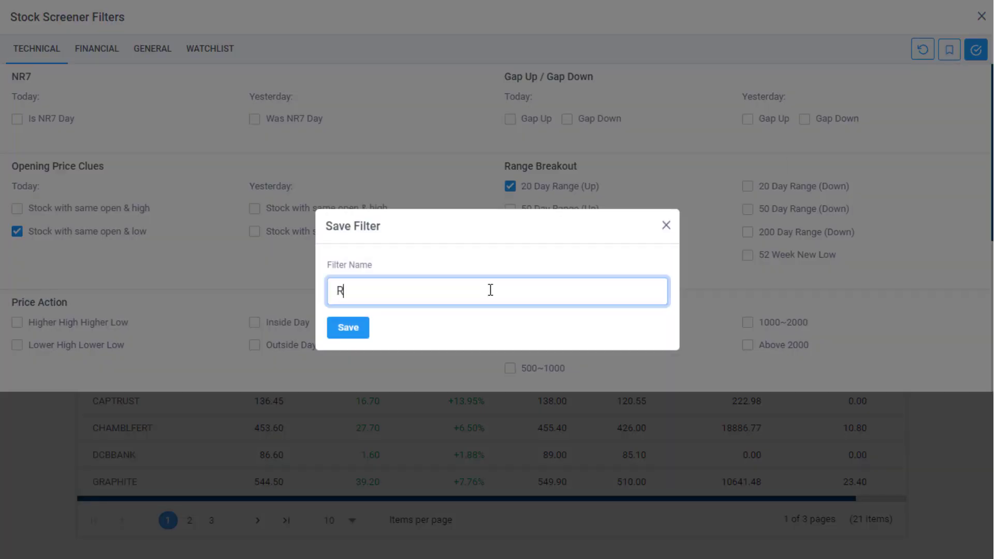
text(ange)
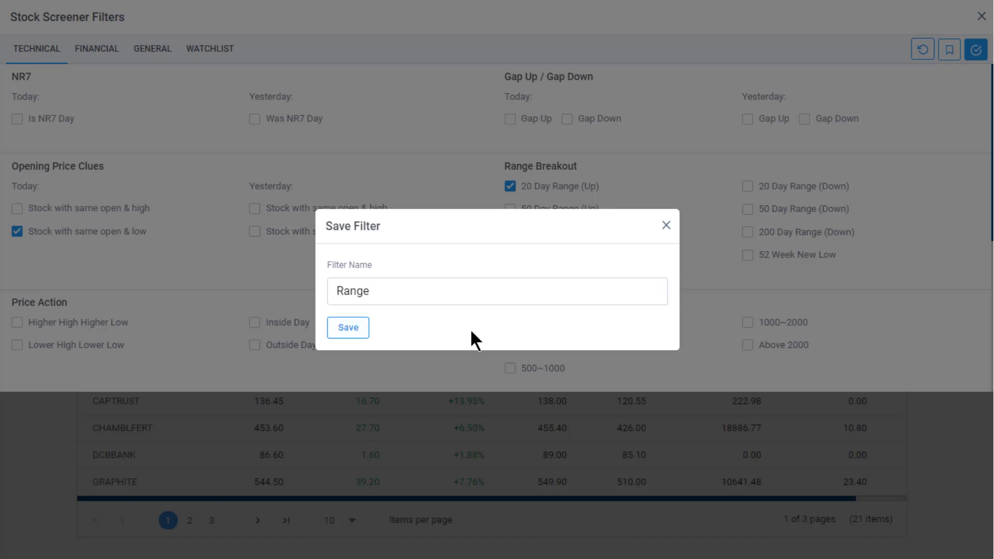
click(348, 327)
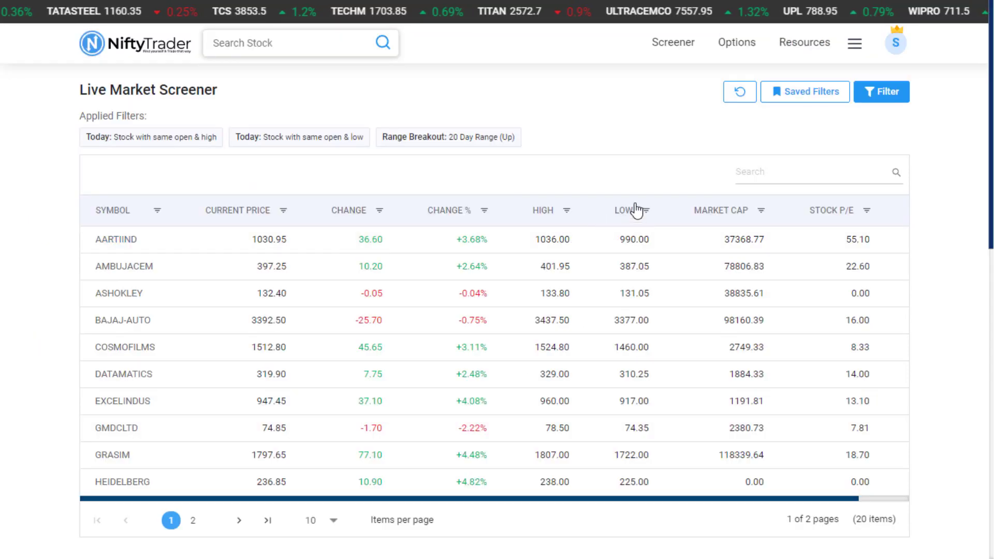
Open Saved Filters to see the previously saved 'opnniong prise' filter
click(805, 92)
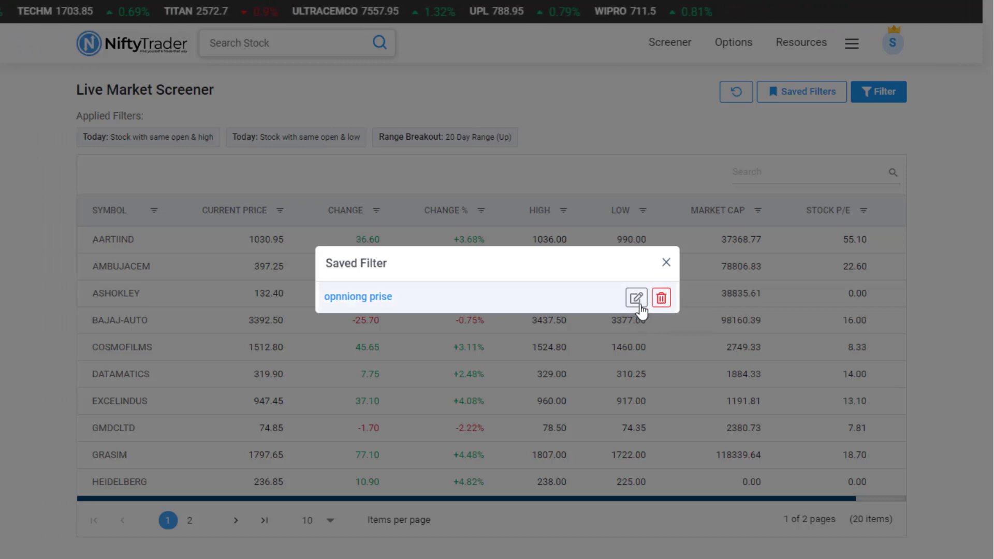
mouse_move(636, 298)
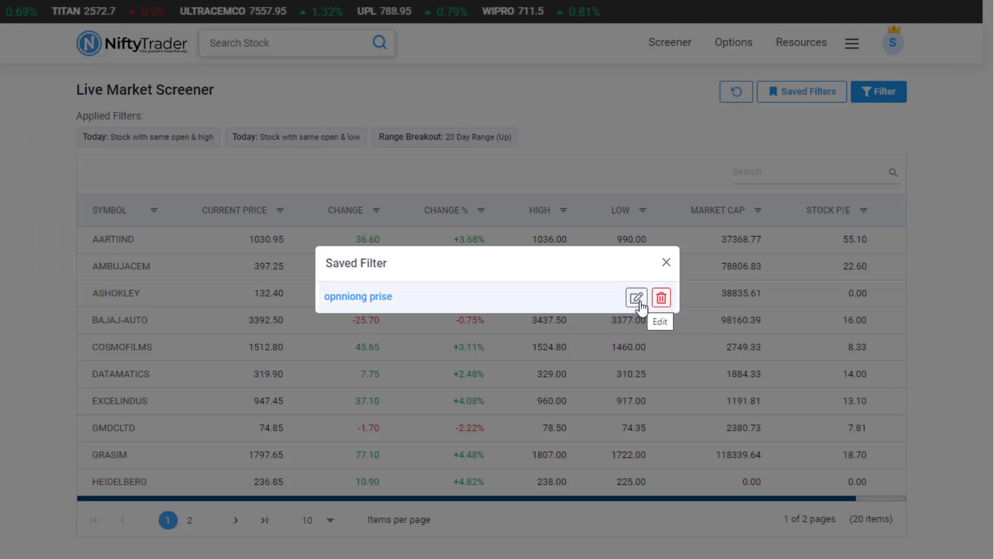